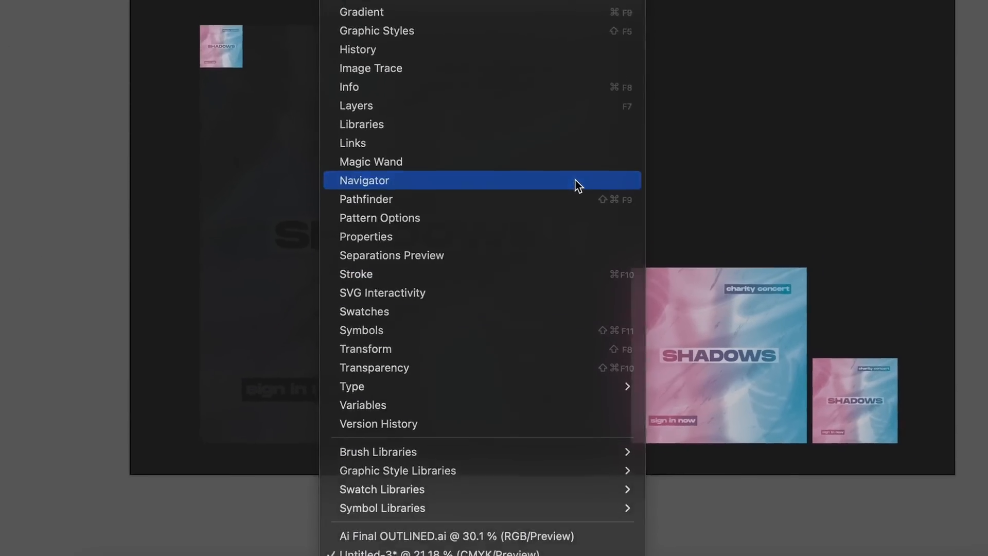
Show the Navigator panel and jump through the Research Conclusion, Contact, colour psychology and other artboards
{"action": "left_click", "coordinate": [364, 180]}
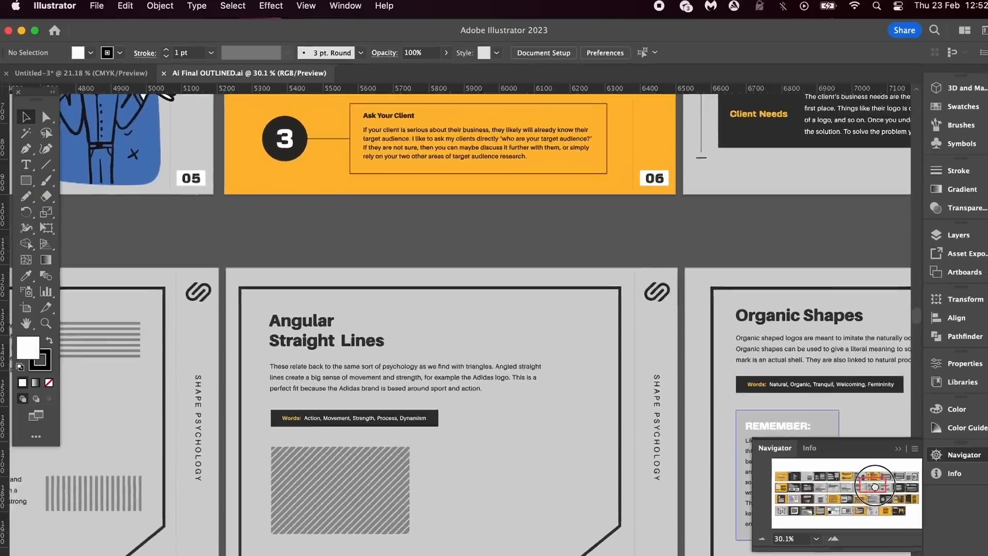
{"action": "left_click", "coordinate": [889, 511]}
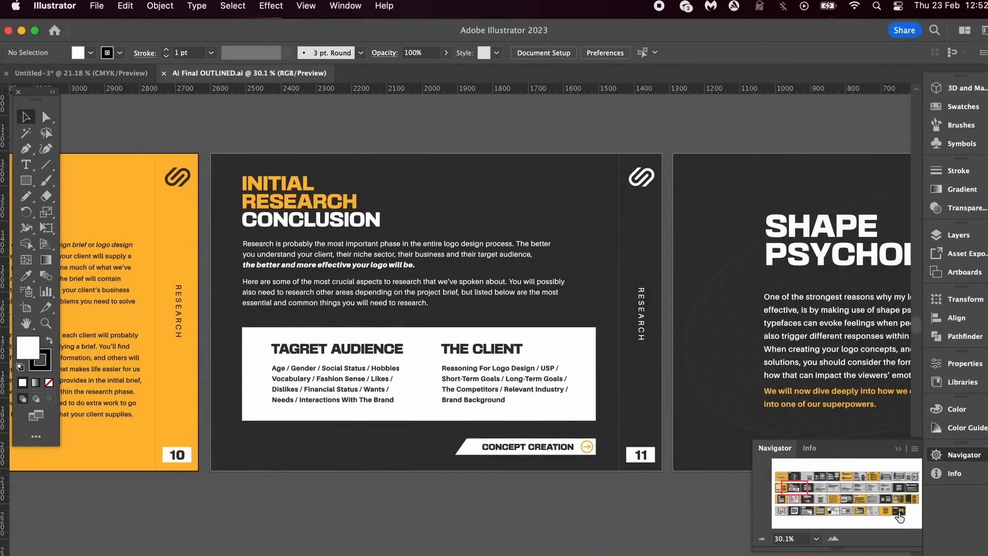
{"action": "left_click", "coordinate": [892, 512]}
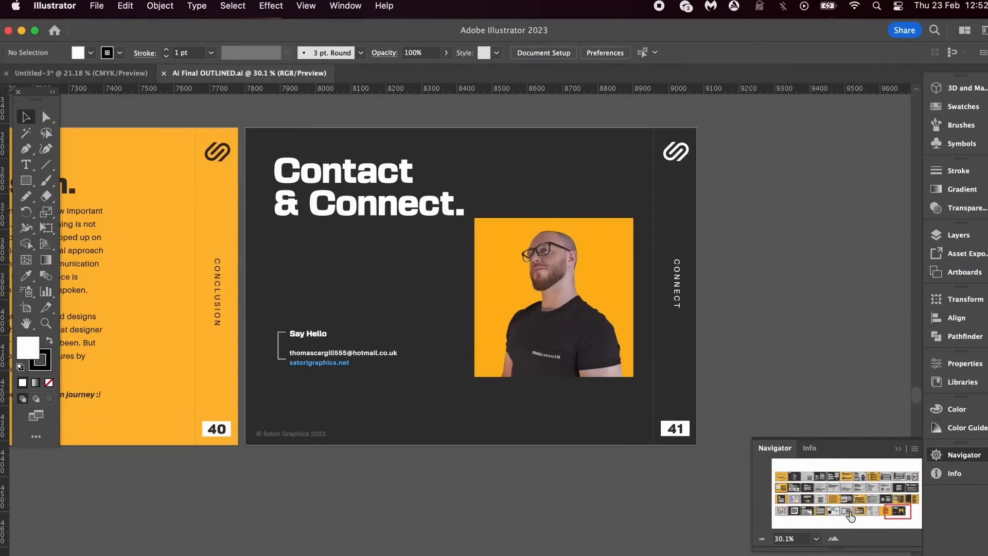
{"action": "left_click", "coordinate": [797, 517]}
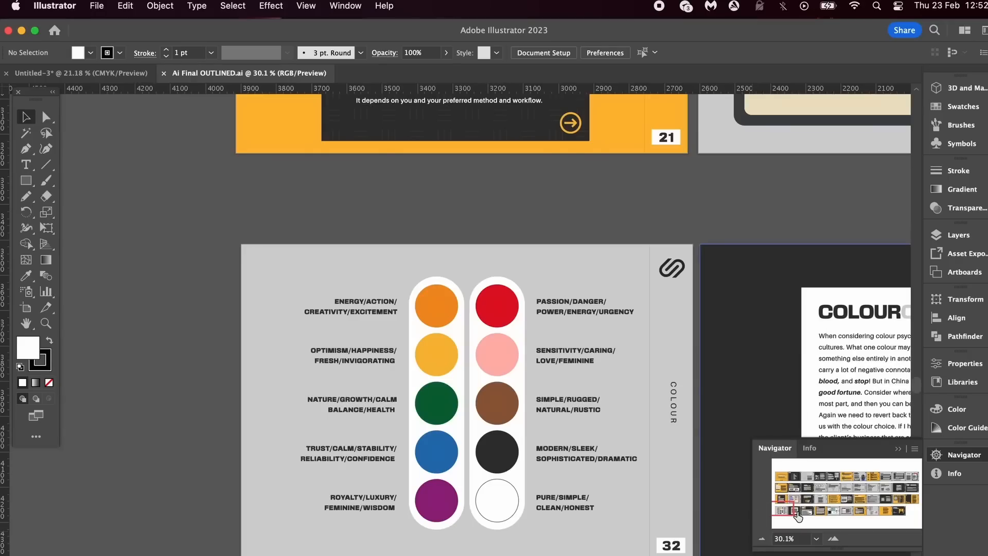
{"action": "left_click", "coordinate": [888, 495]}
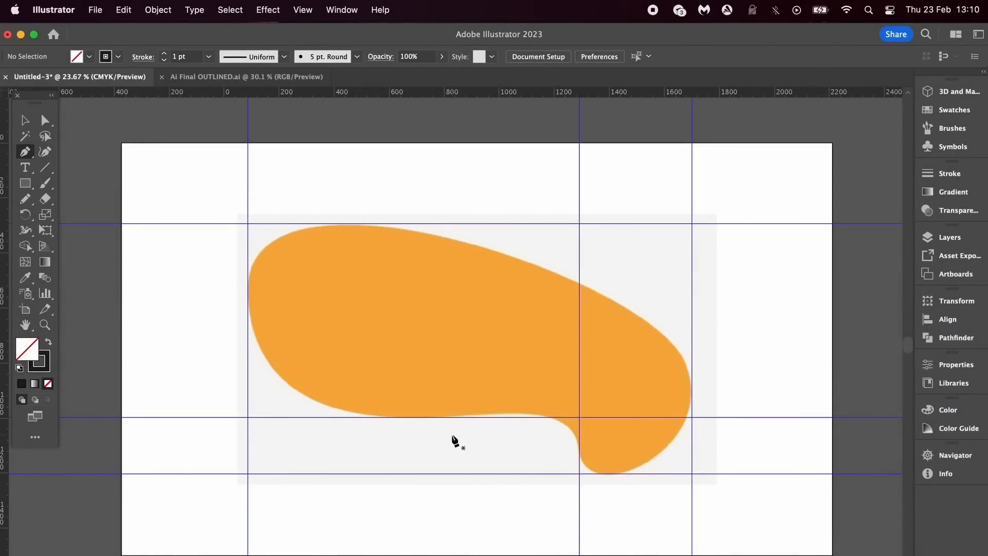
{"action": "mouse_move", "coordinate": [255, 405]}
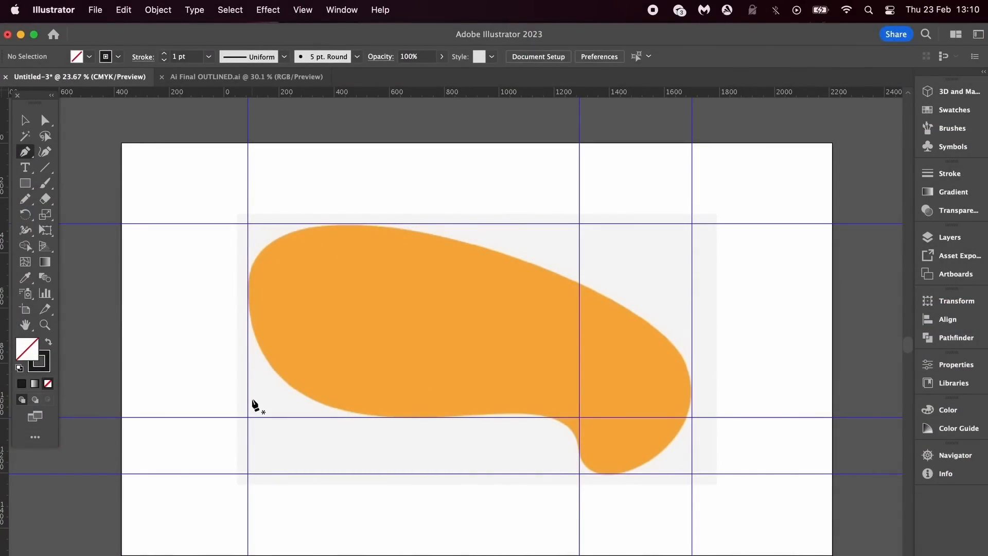
{"action": "mouse_move", "coordinate": [412, 460]}
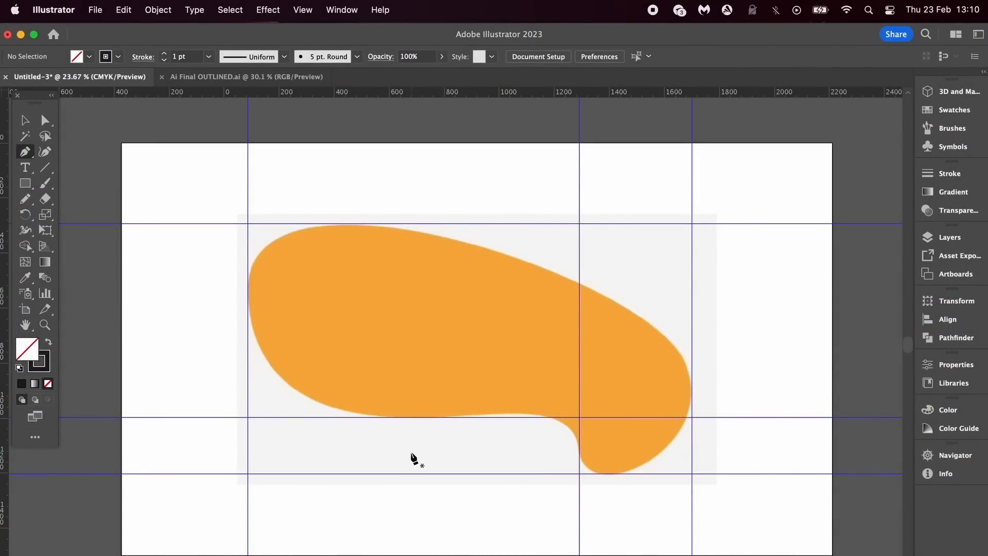
{"action": "mouse_move", "coordinate": [564, 455]}
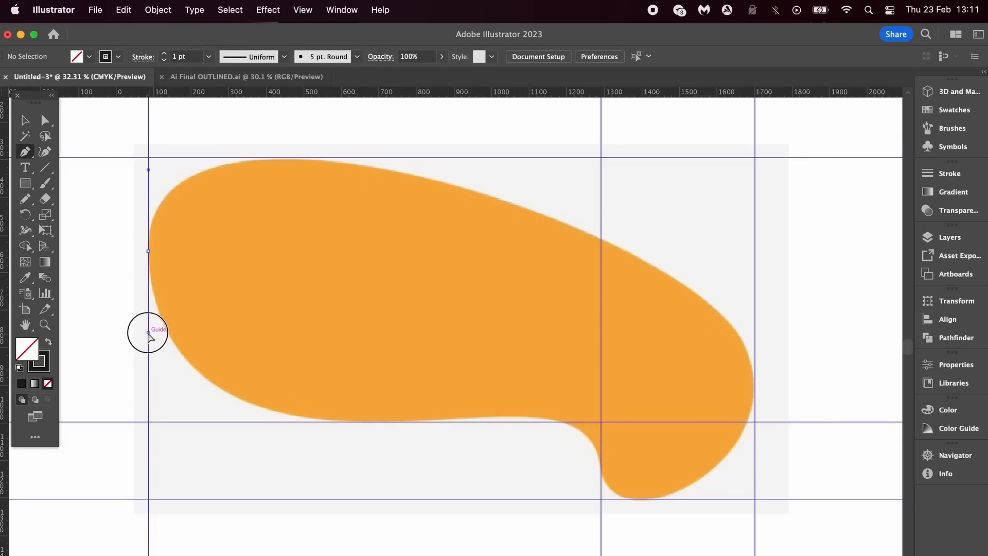
{"action": "mouse_move", "coordinate": [149, 381]}
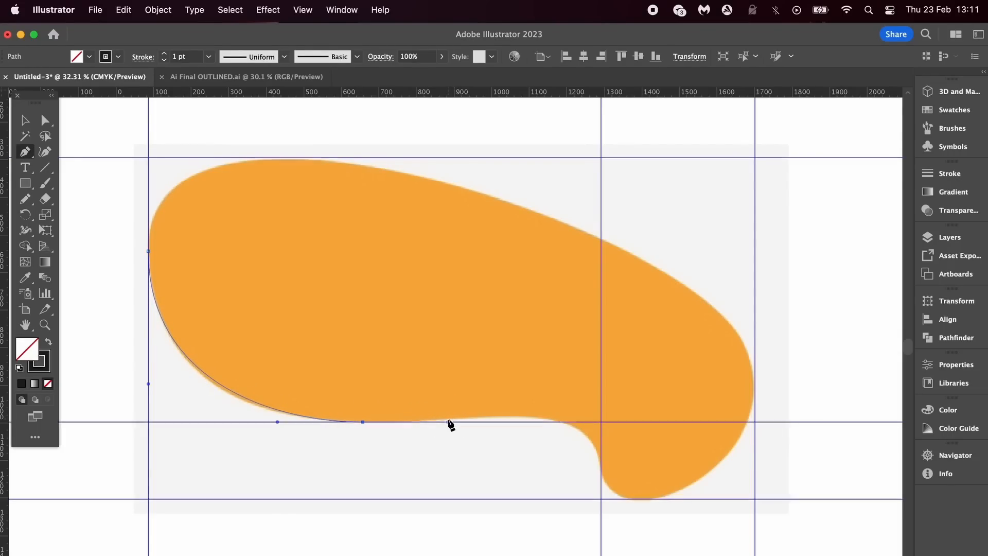
Add an anchor point along the orange blob's lower edge while tracing it with the Pen tool
{"action": "left_click", "coordinate": [447, 422]}
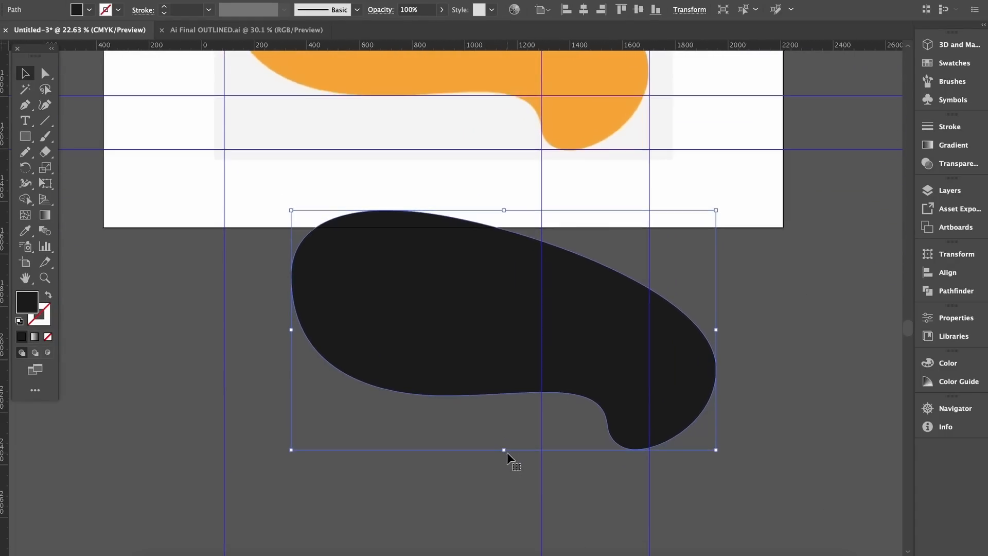
Append 'psychology.' to the end of the Triangles paragraph and deselect the text
{"action": "left_click", "coordinate": [493, 412]}
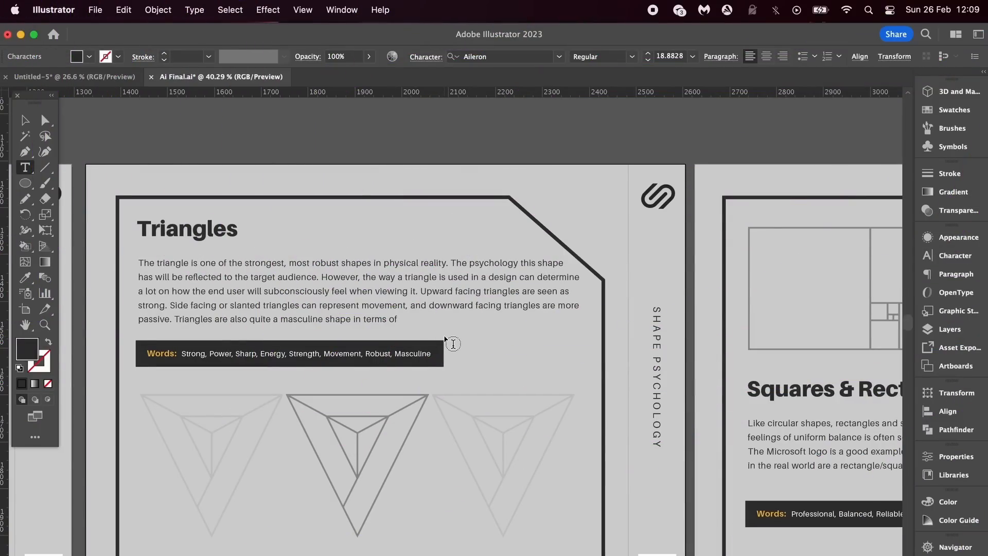
{"action": "type", "text": "psychology."}
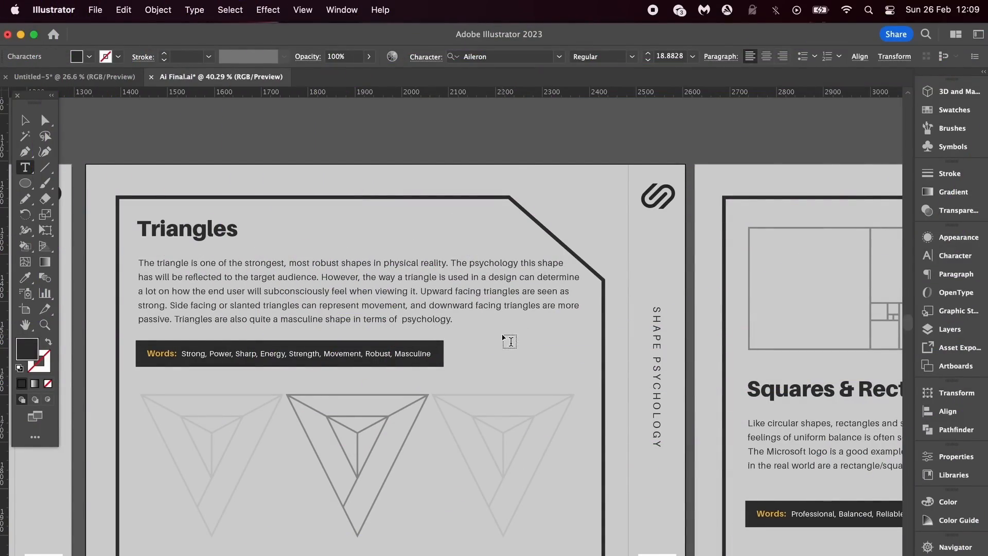
{"action": "mouse_move", "coordinate": [450, 208]}
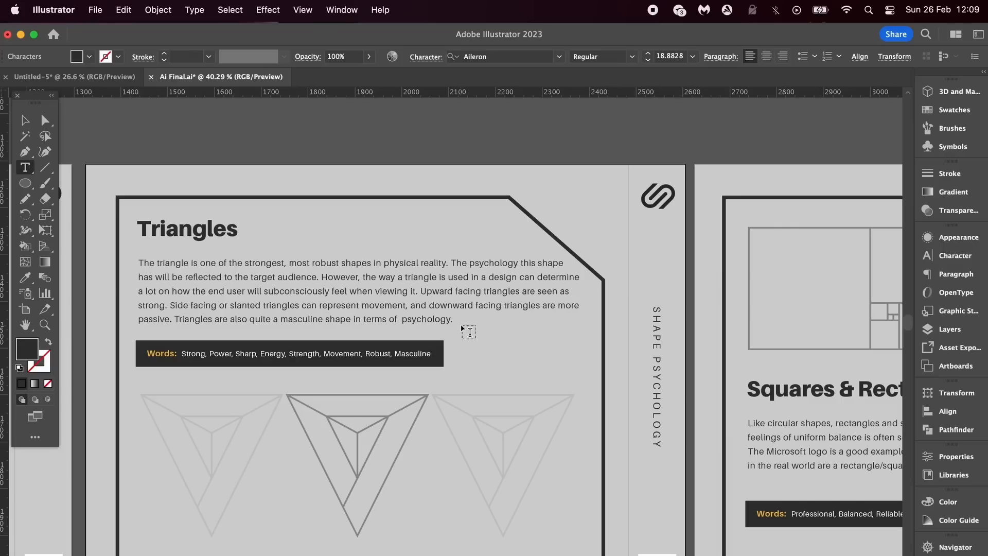
{"action": "mouse_move", "coordinate": [496, 321]}
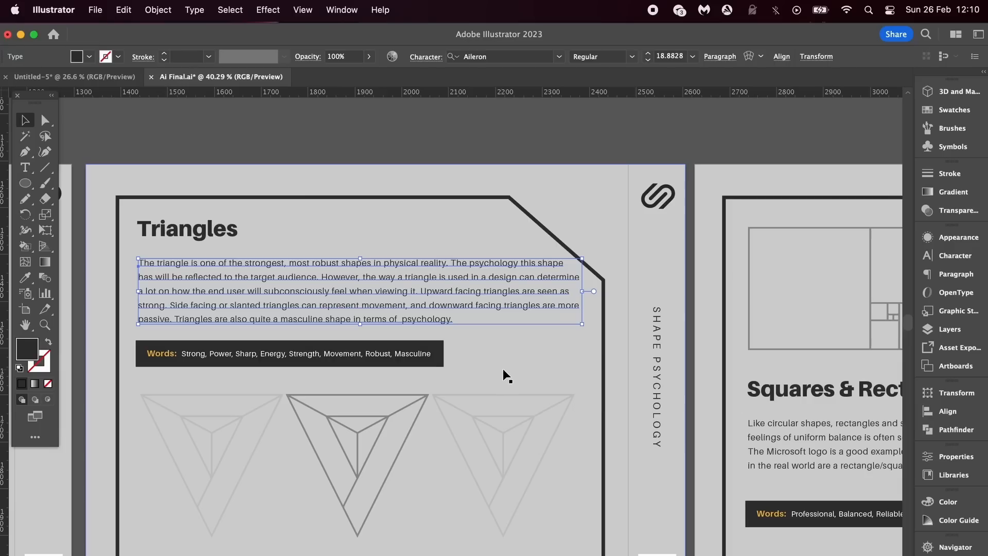
{"action": "mouse_move", "coordinate": [637, 134]}
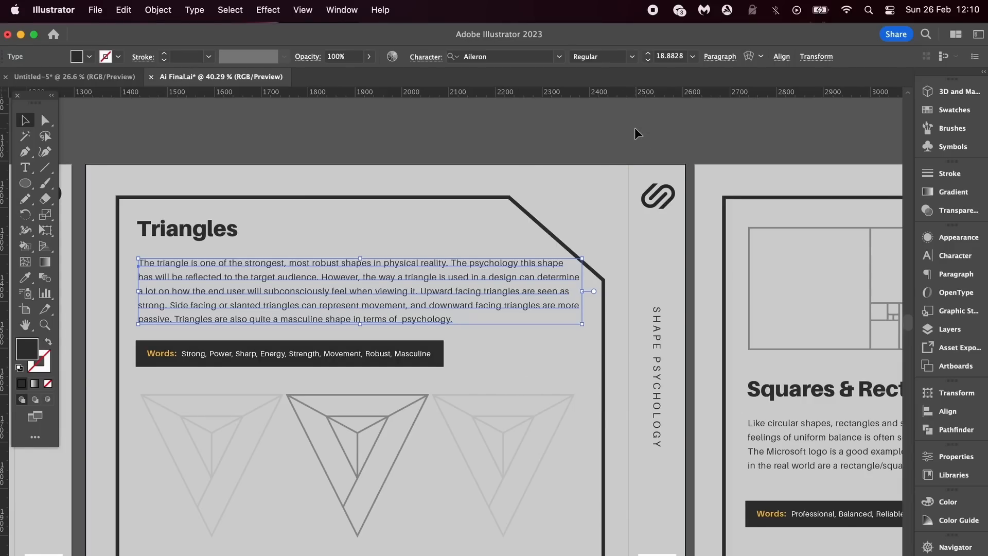
{"action": "left_click", "coordinate": [636, 133]}
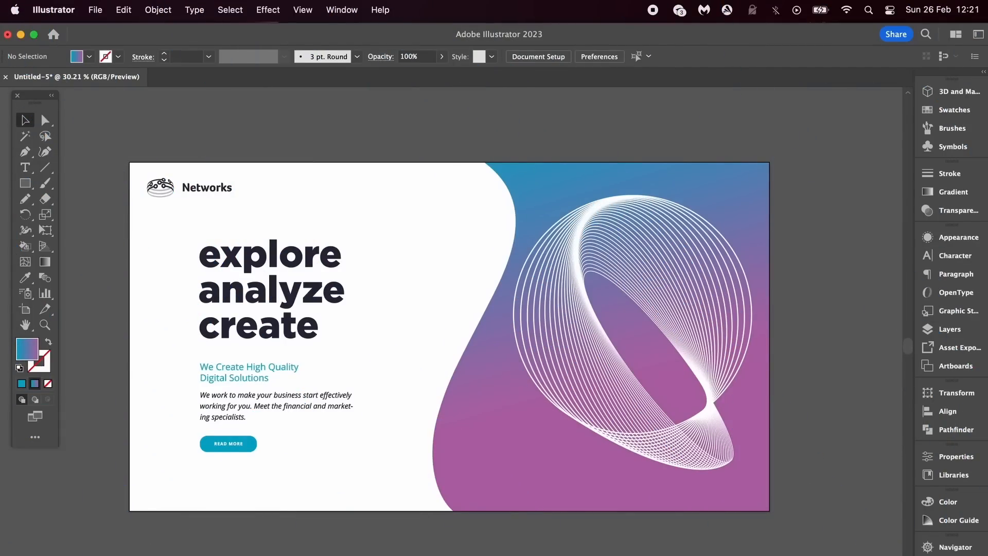
{"action": "mouse_move", "coordinate": [290, 435]}
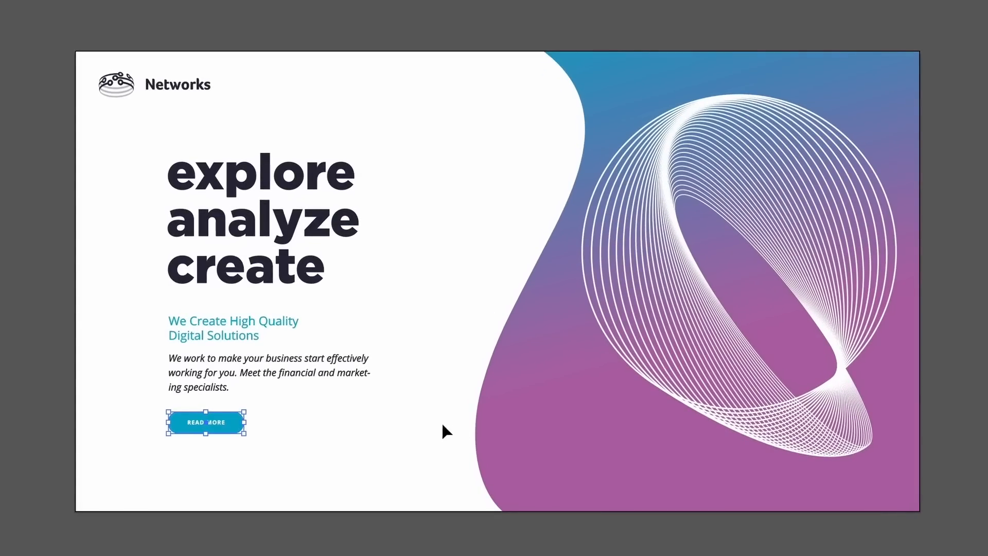
{"action": "left_click", "coordinate": [531, 395]}
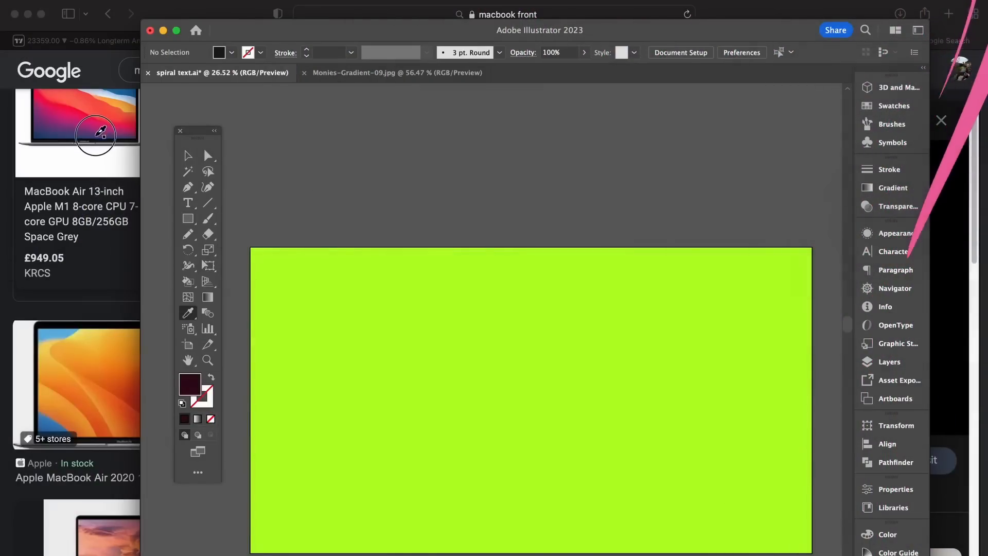
{"action": "mouse_move", "coordinate": [83, 356]}
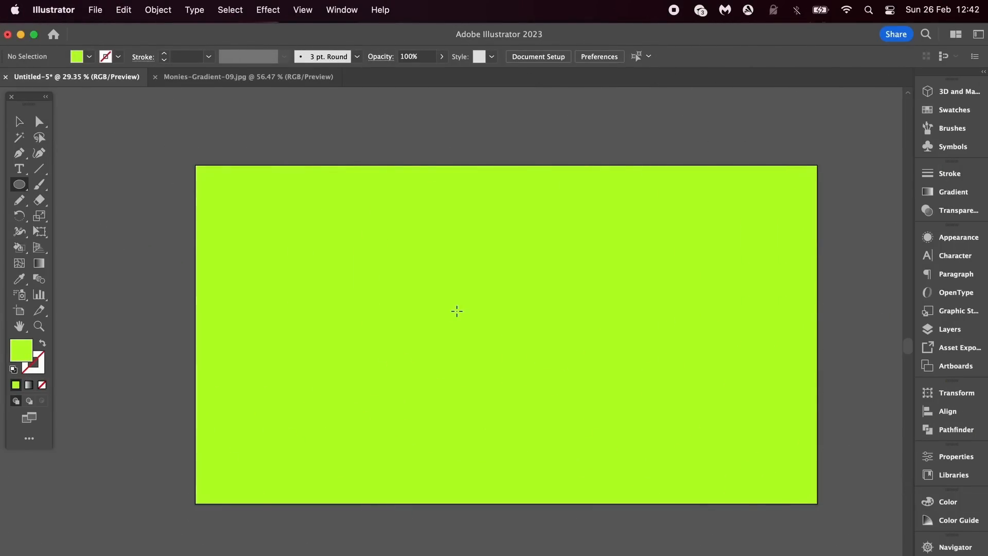
Start drawing the circle that will carry the *SATORI GRAPHICS 2023* text path
{"action": "left_click", "coordinate": [948, 501]}
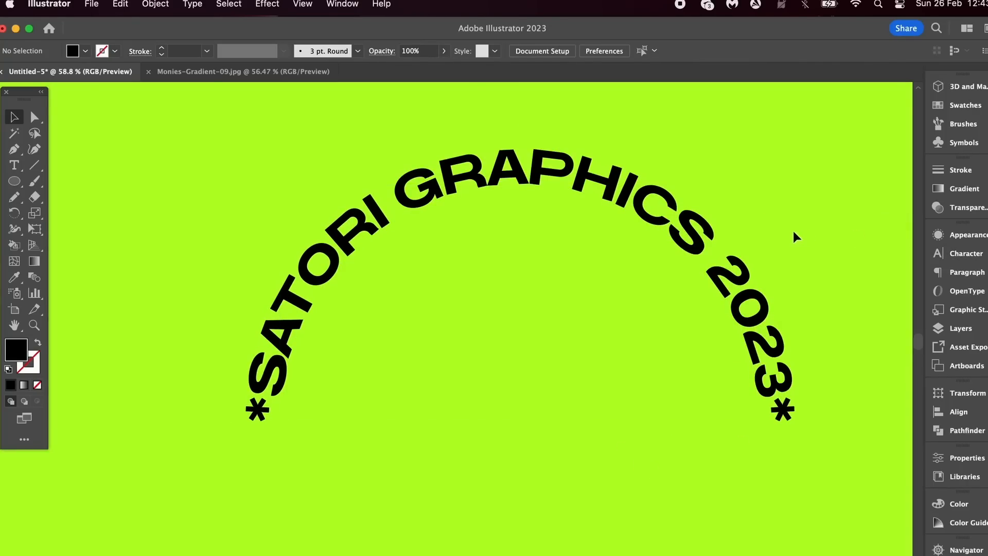
Add a black circle at the canvas centre behind the circular type path
{"action": "left_click", "coordinate": [517, 240]}
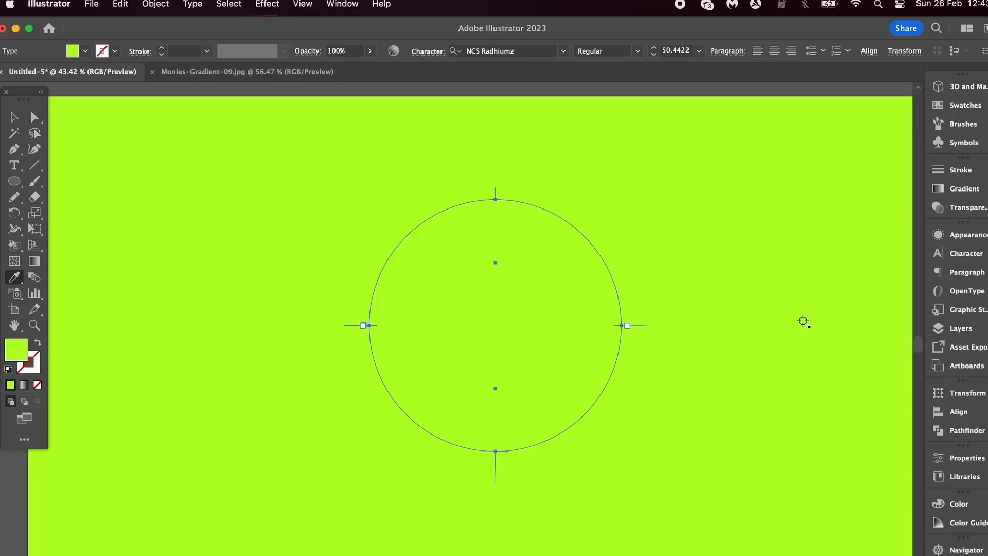
{"action": "left_click", "coordinate": [202, 316]}
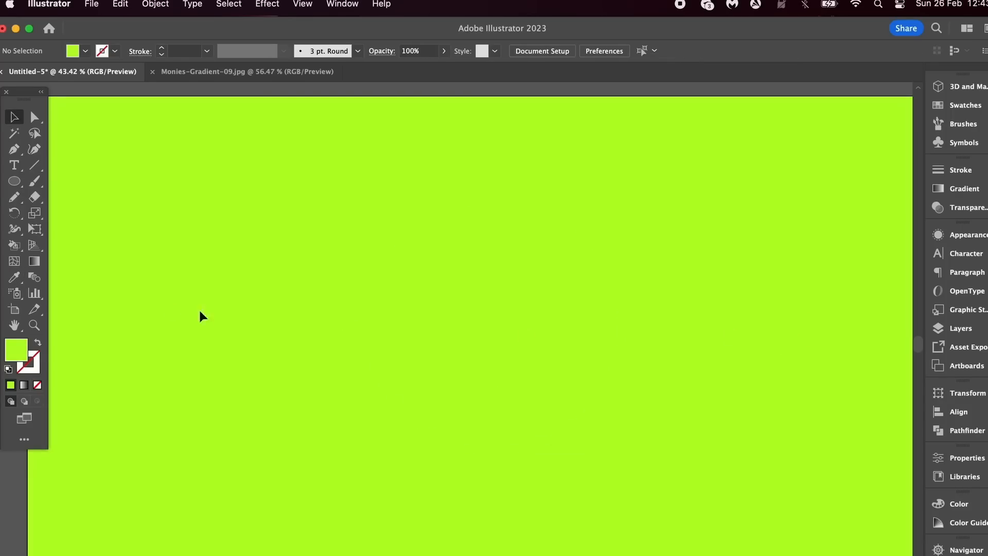
{"action": "double_click", "coordinate": [16, 350]}
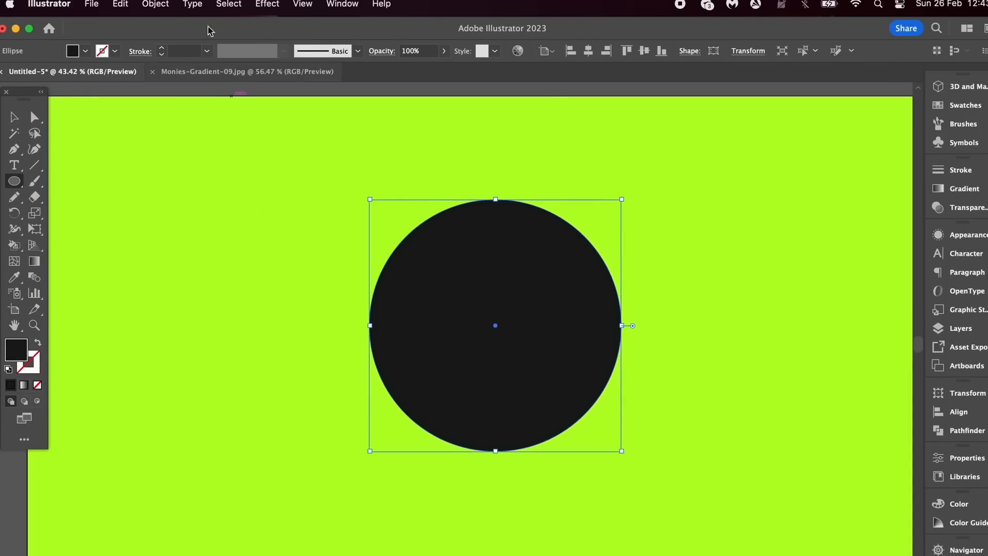
{"action": "mouse_move", "coordinate": [612, 206]}
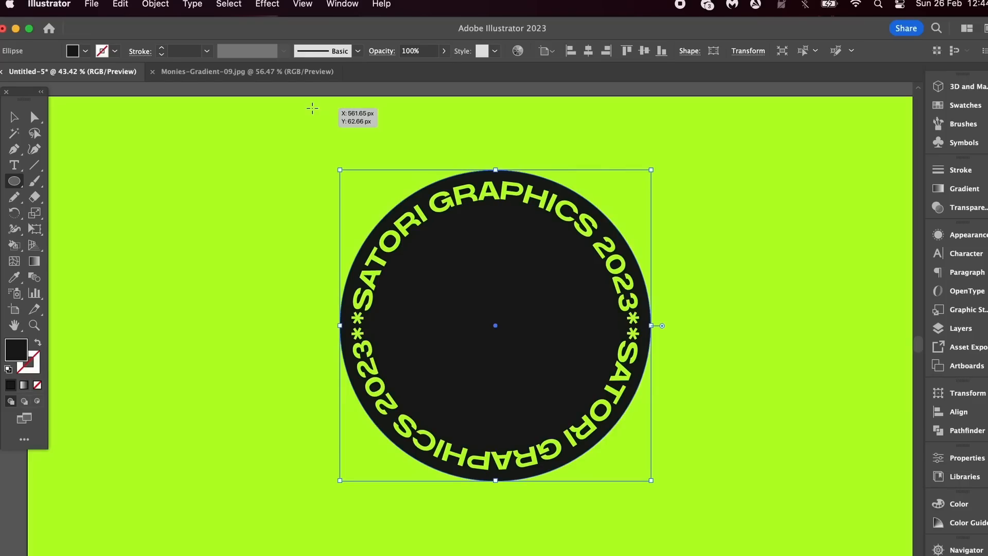
{"action": "left_click", "coordinate": [207, 51]}
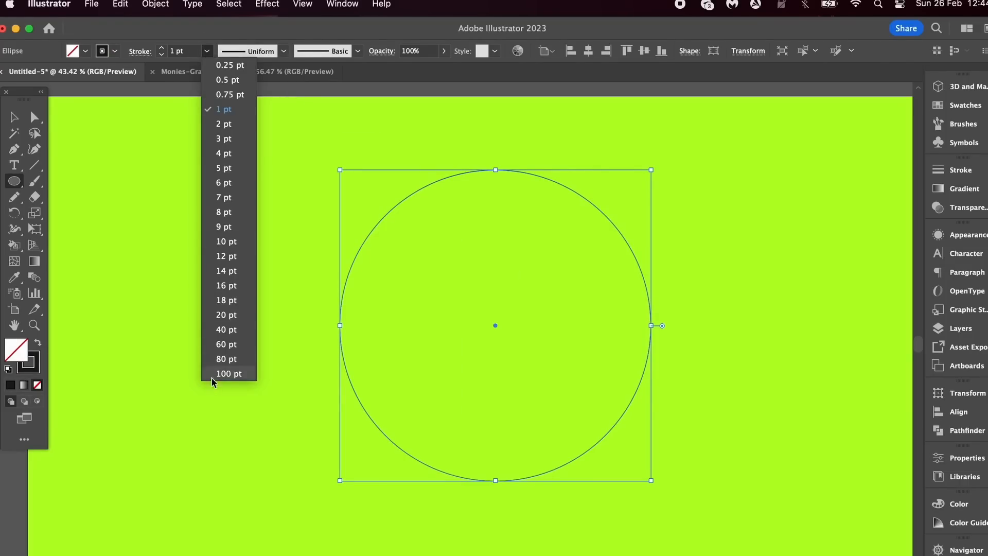
Thin the ring's stroke from 80 pt to 50 pt and select it with the circular text
{"action": "left_click", "coordinate": [225, 359]}
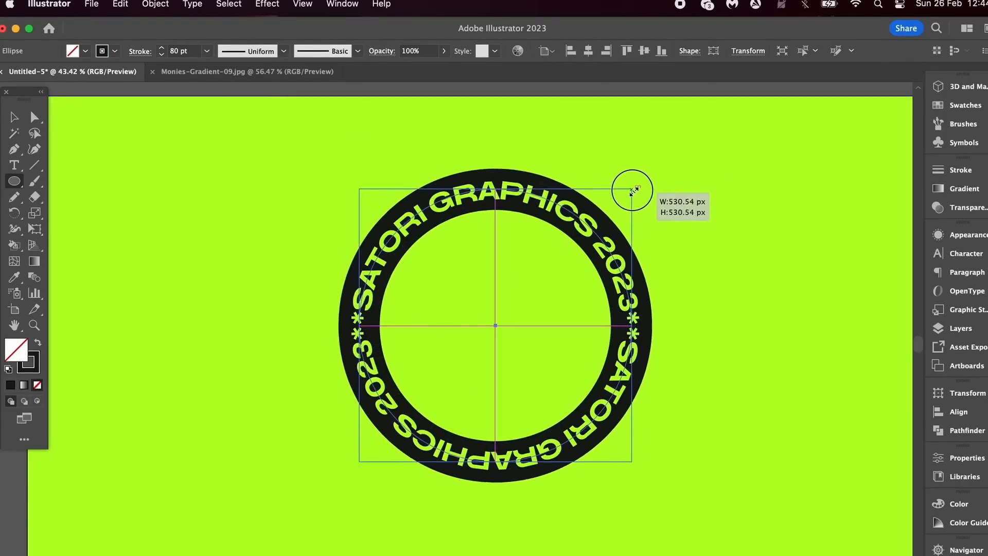
{"action": "left_click", "coordinate": [162, 48]}
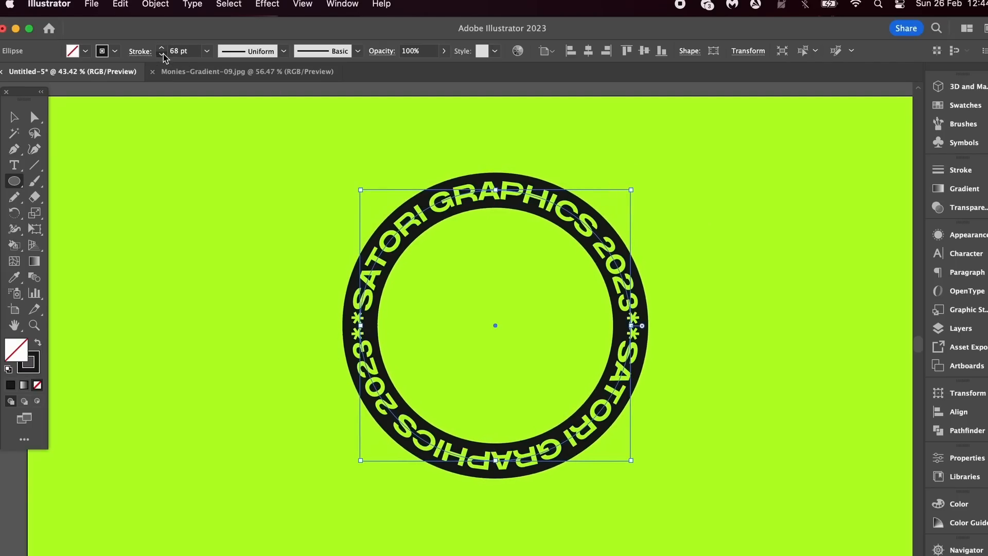
{"action": "left_click", "coordinate": [162, 54]}
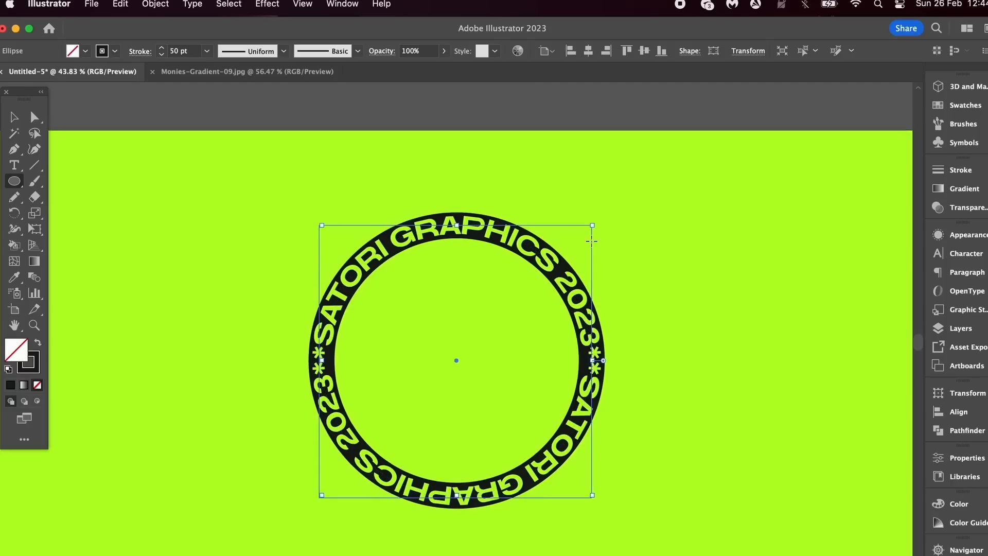
{"action": "left_click", "coordinate": [728, 240]}
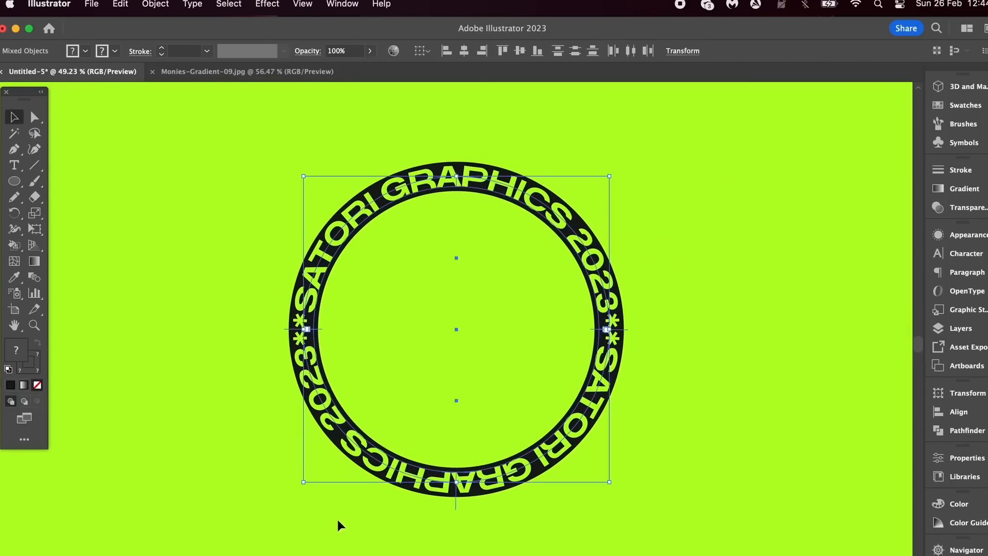
Apply Effect > Distort & Transform > Transform with Horizontal scale 80% and Angle -19°
{"action": "left_click", "coordinate": [266, 6]}
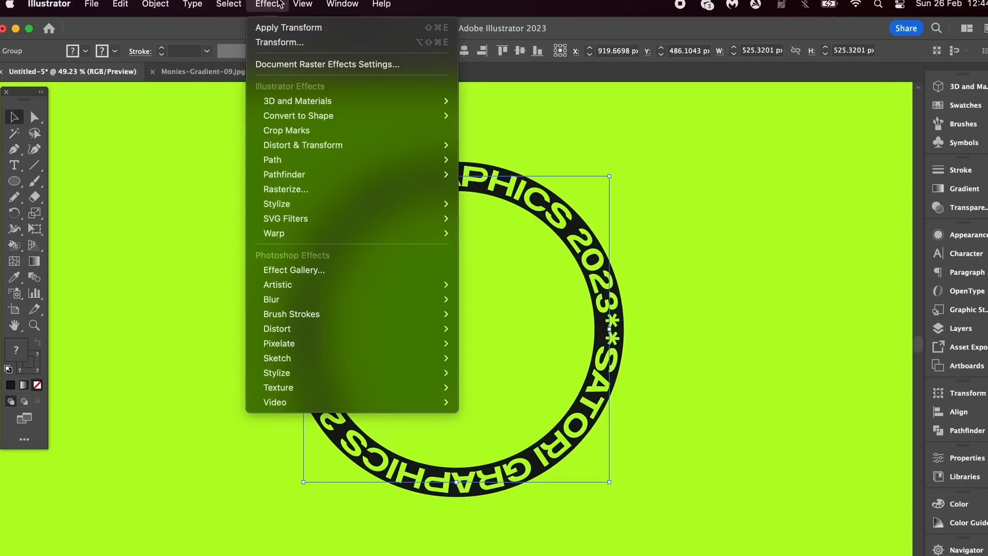
{"action": "mouse_move", "coordinate": [341, 145]}
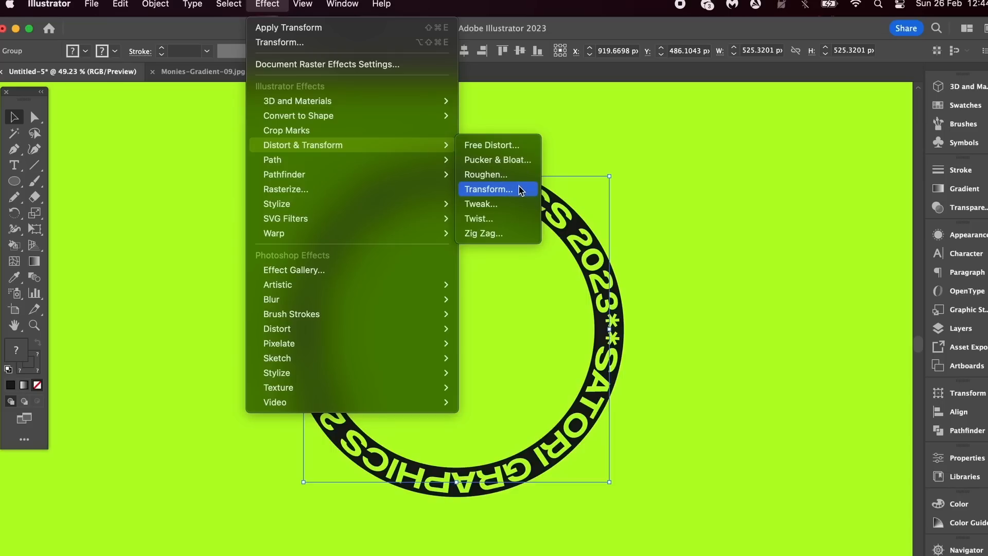
{"action": "left_click", "coordinate": [488, 189]}
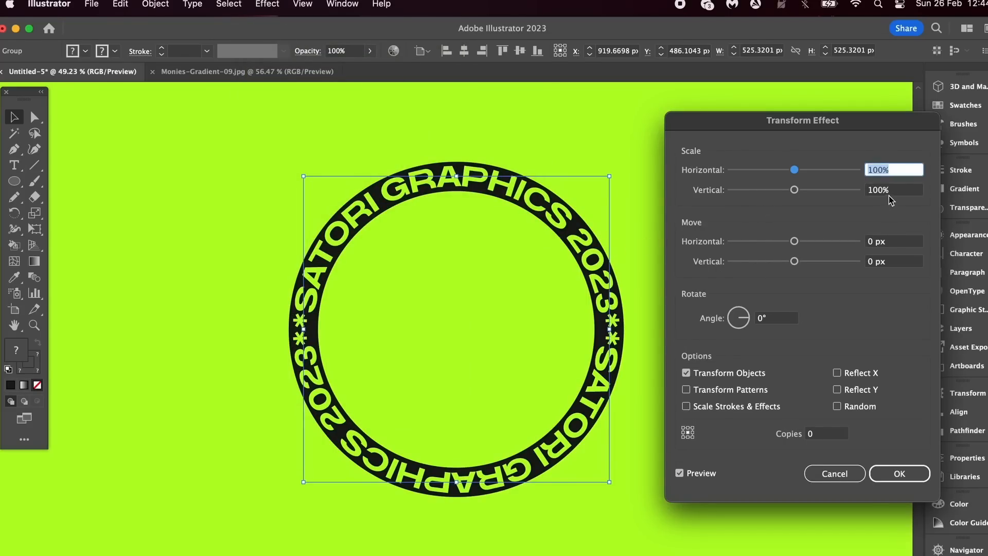
{"action": "type", "text": "80"}
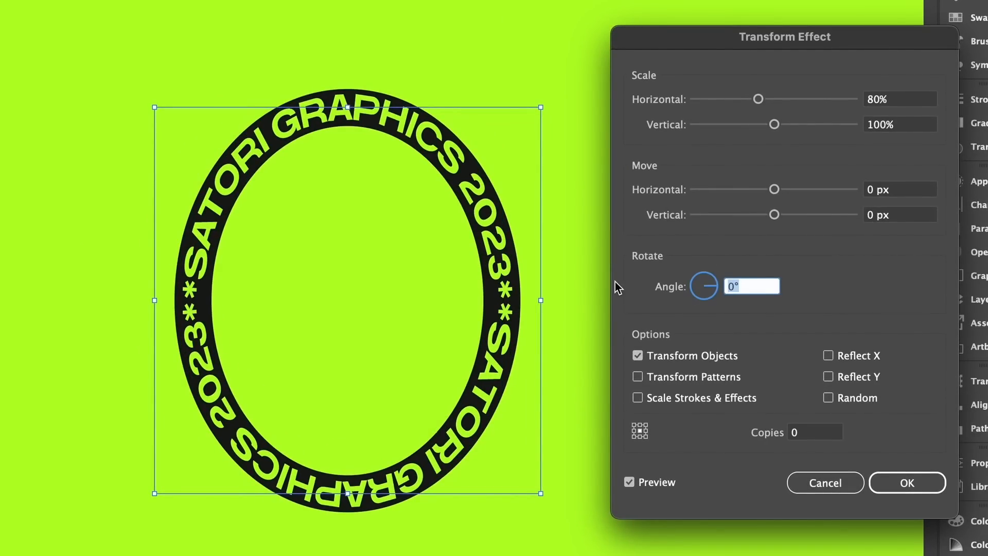
{"action": "type", "text": "-19"}
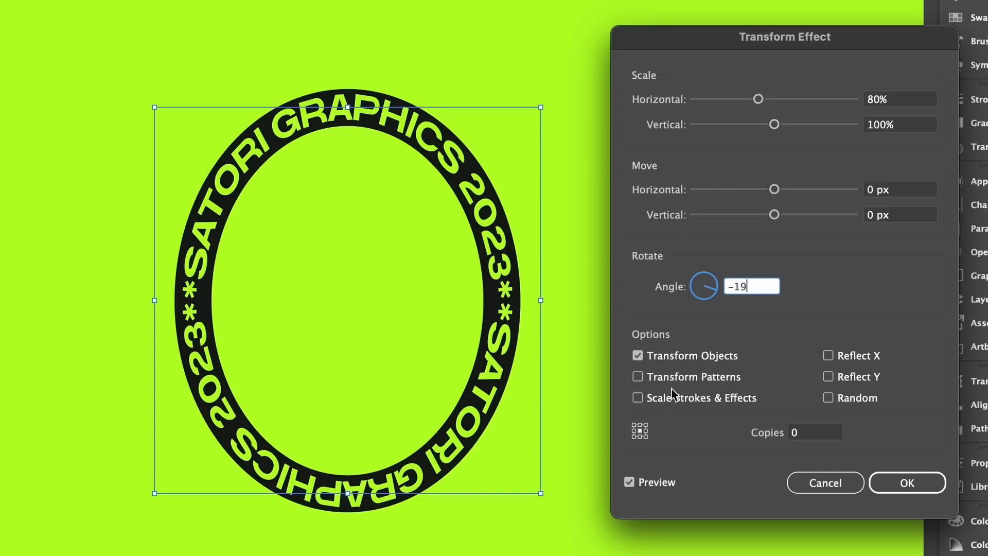
Set 10 copies, preview and refine the angle, then confirm the spiralling tunnel transform
{"action": "left_click", "coordinate": [816, 431]}
{"action": "type", "text": "10"}
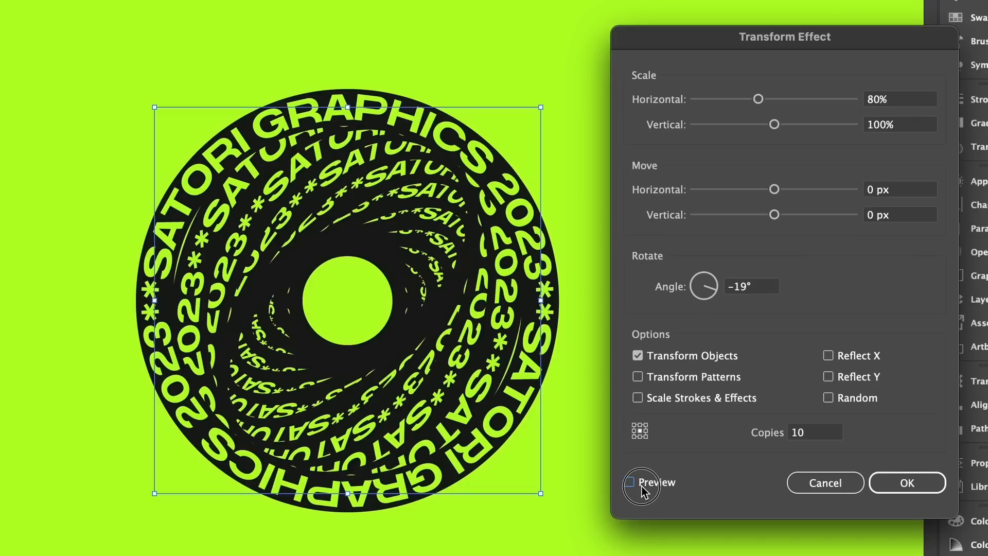
{"action": "left_click", "coordinate": [630, 482]}
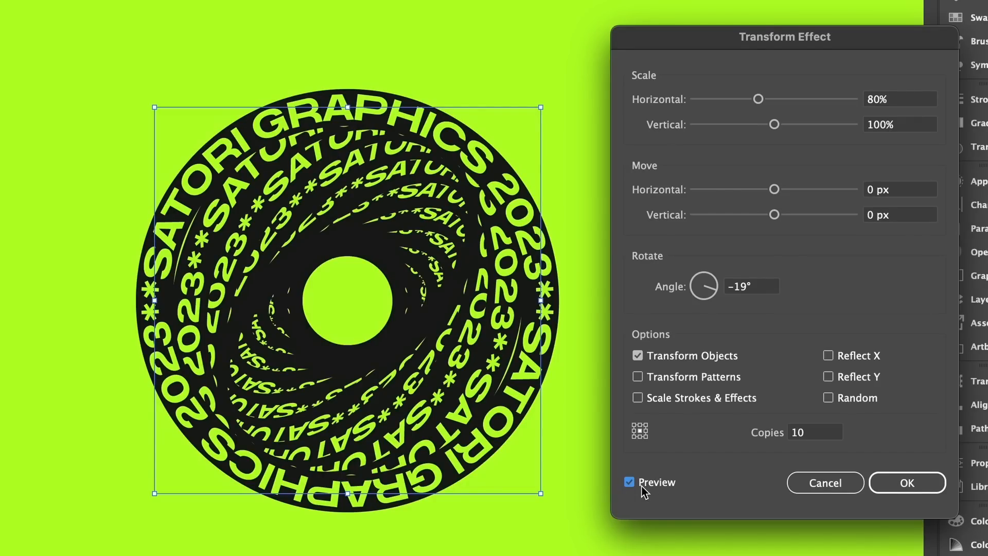
{"action": "mouse_move", "coordinate": [602, 344]}
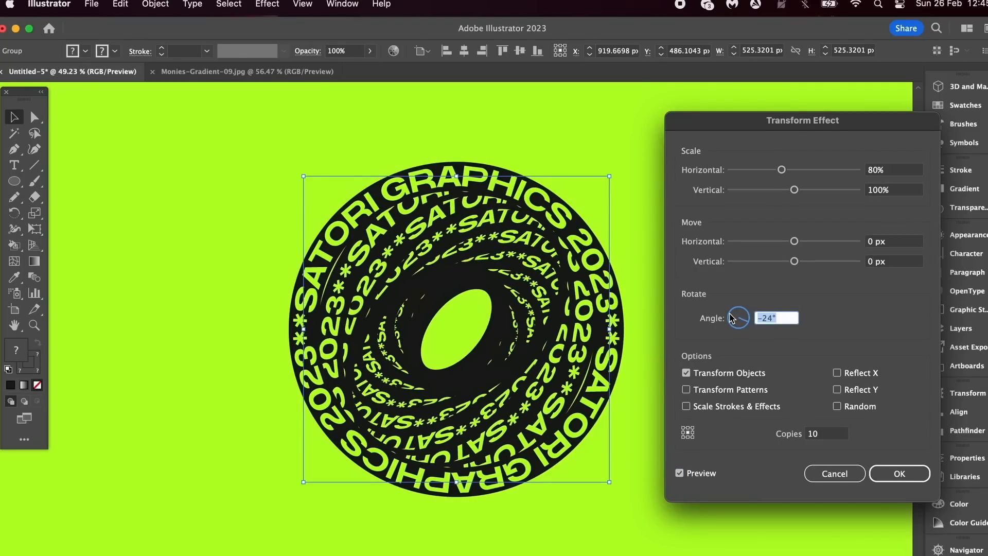
{"action": "left_click", "coordinate": [893, 170]}
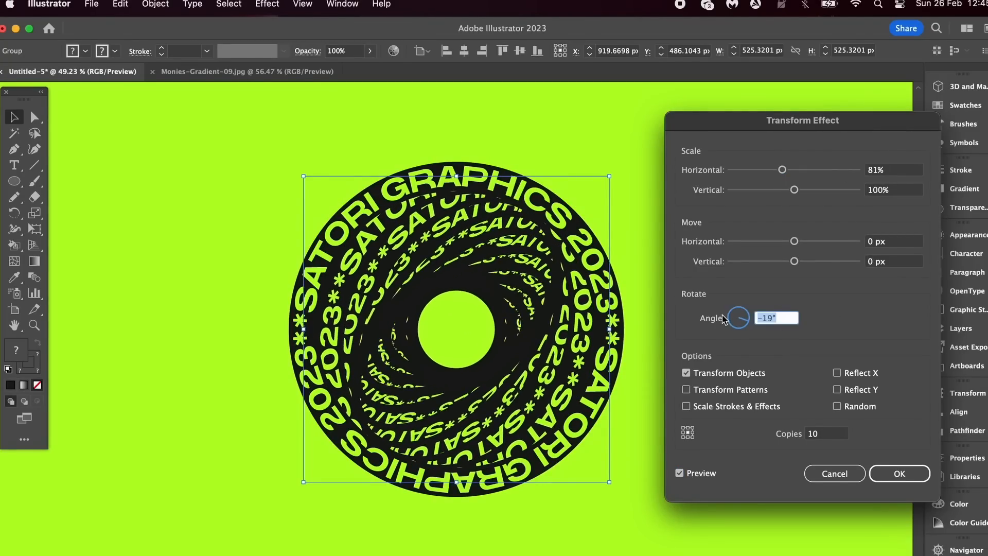
{"action": "left_click", "coordinate": [898, 473]}
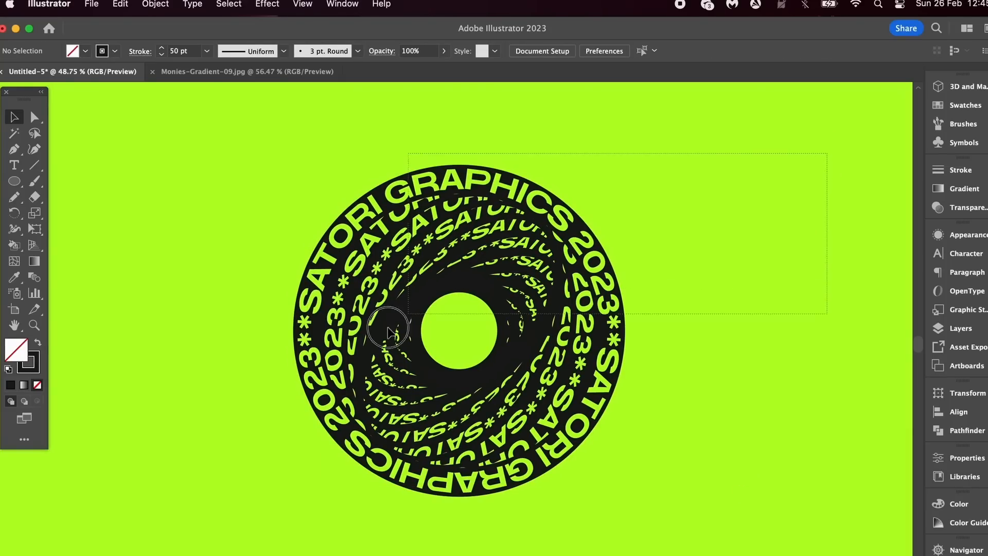
Expand the tunnel's appearance into editable artwork with Object, Fill and Stroke checked
{"action": "left_click", "coordinate": [155, 6]}
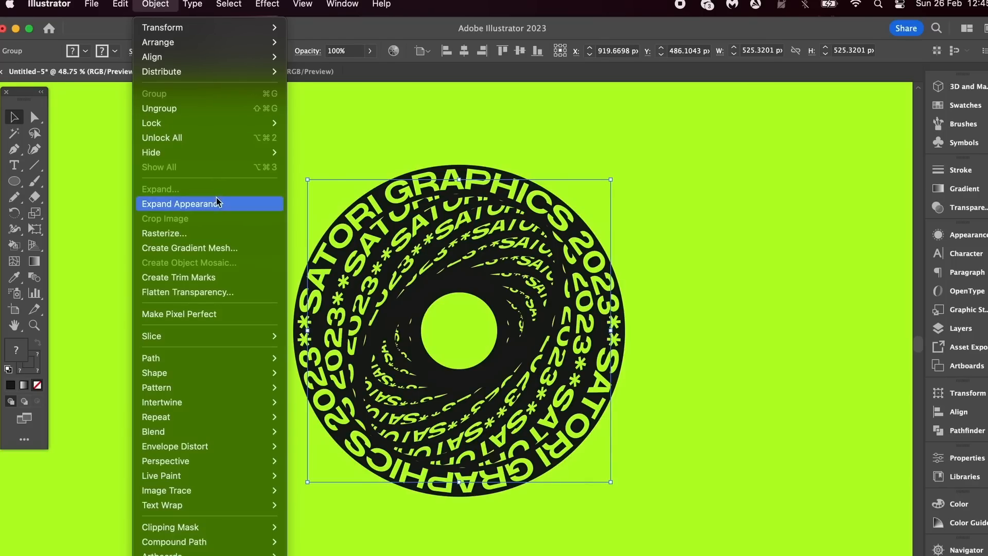
{"action": "mouse_move", "coordinate": [210, 203]}
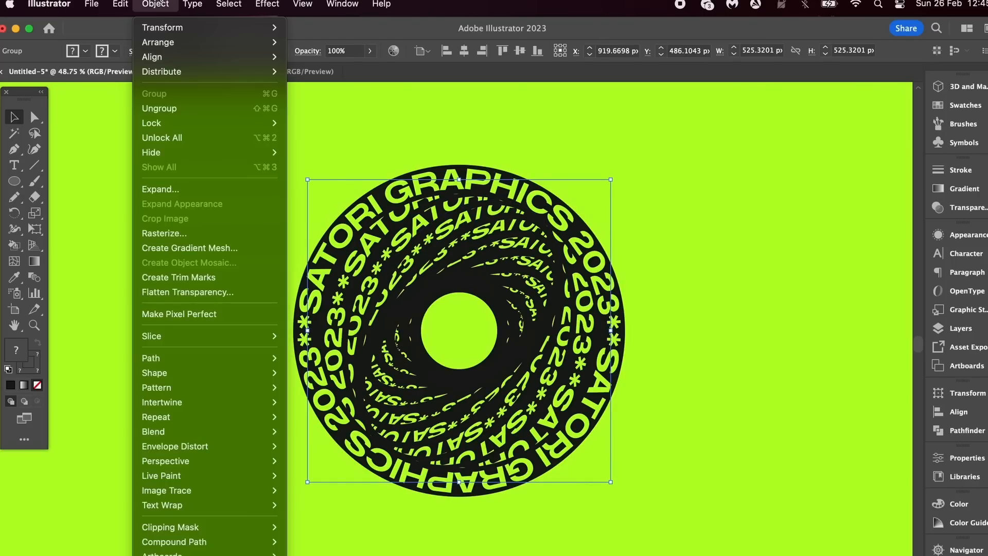
{"action": "left_click", "coordinate": [161, 189]}
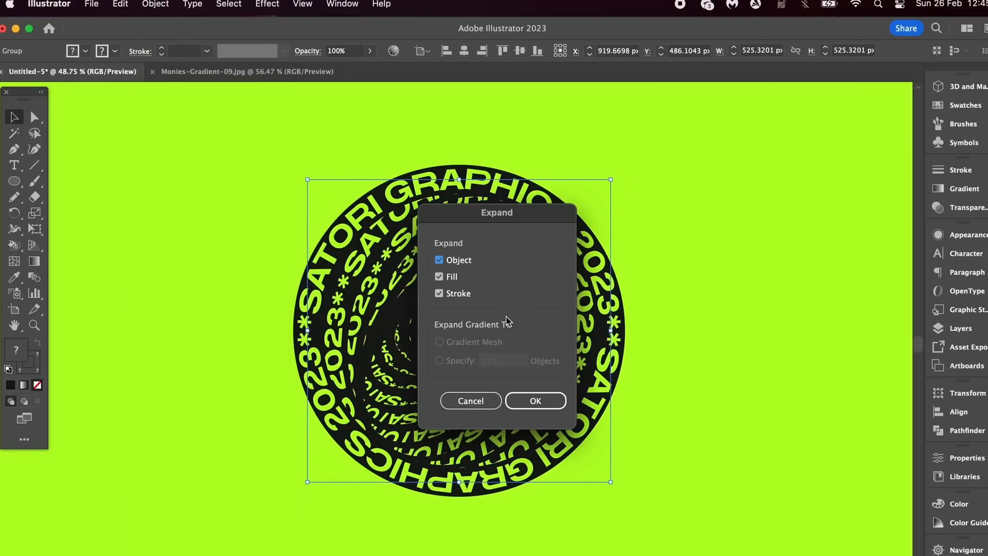
{"action": "left_click", "coordinate": [536, 400]}
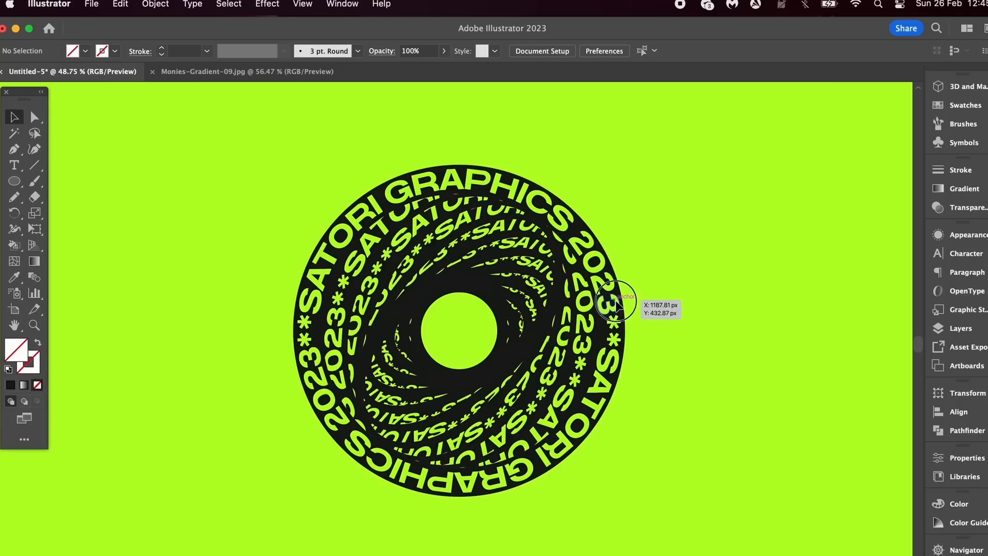
{"action": "left_click", "coordinate": [156, 5]}
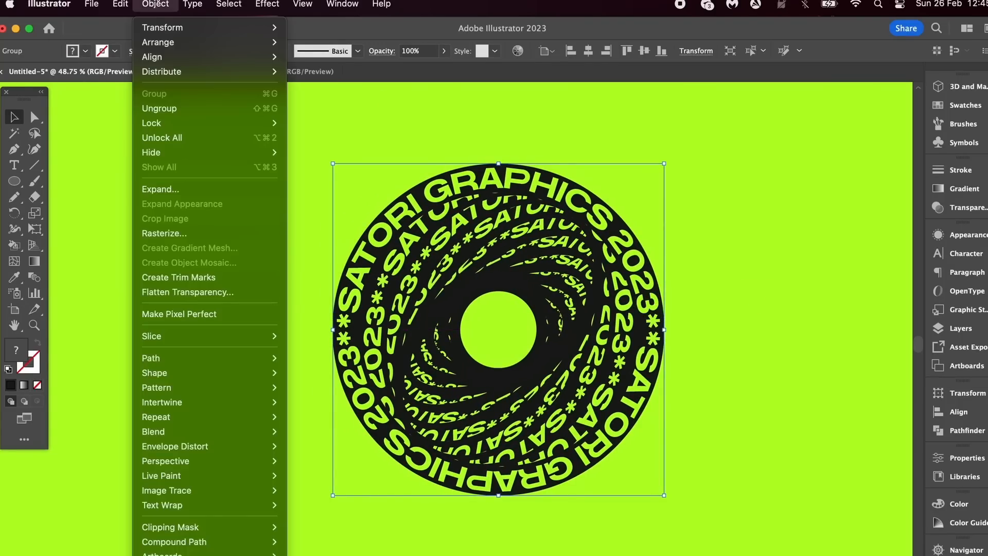
{"action": "left_click", "coordinate": [457, 195]}
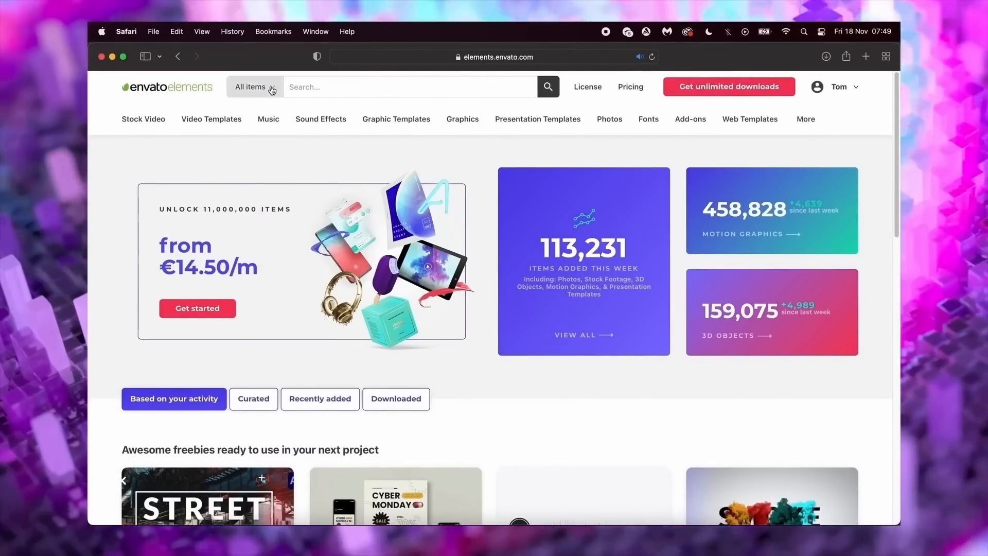
Search Envato Elements 3D assets for a keyboard and download the Computer Keyboard angle as PNG
{"action": "left_click", "coordinate": [253, 87]}
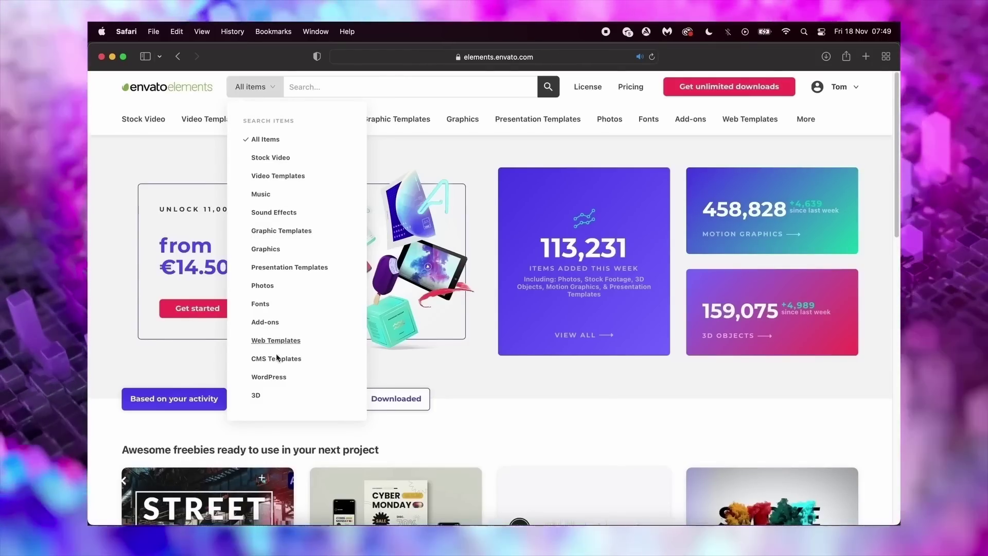
{"action": "mouse_move", "coordinate": [257, 400]}
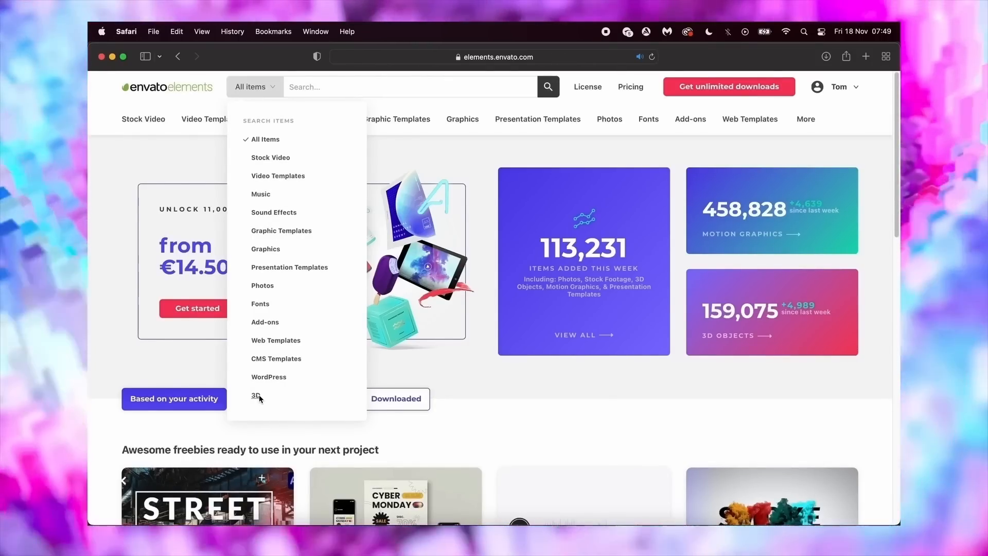
{"action": "left_click", "coordinate": [256, 395]}
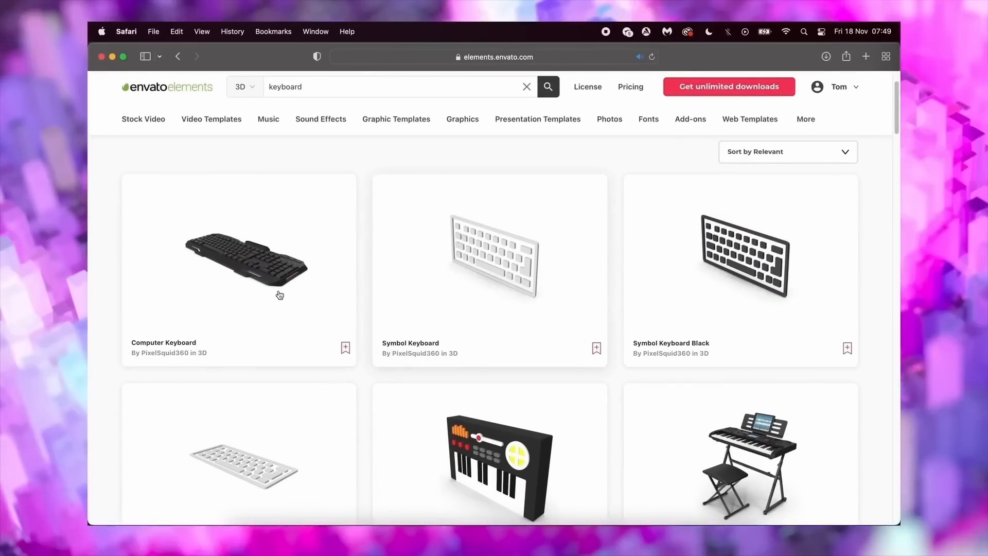
{"action": "left_click", "coordinate": [246, 258]}
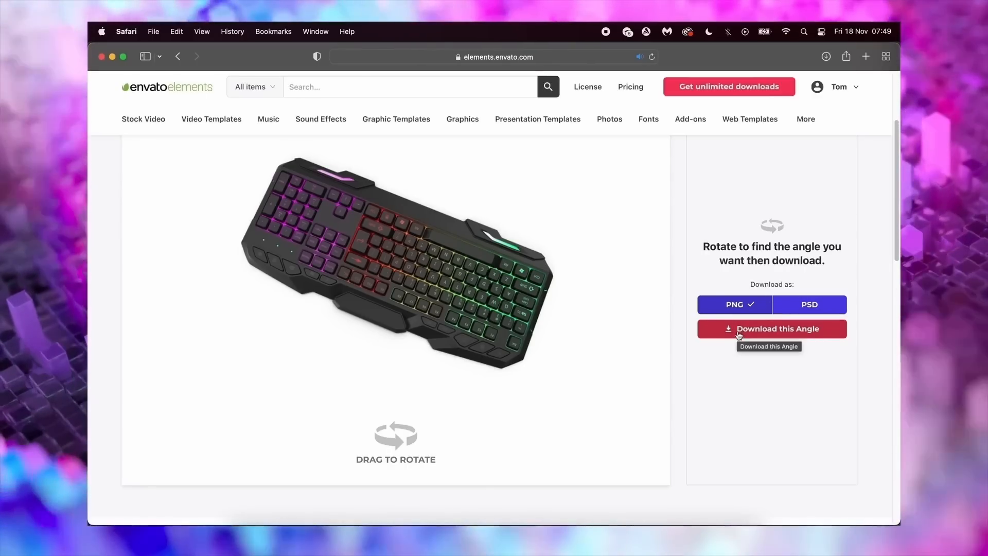
{"action": "left_click", "coordinate": [778, 328]}
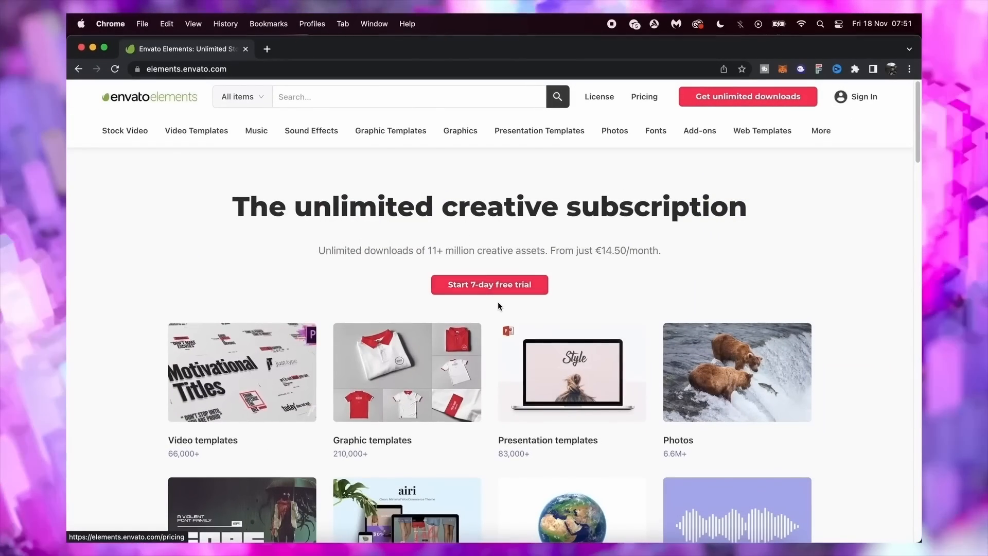
{"action": "mouse_move", "coordinate": [574, 284]}
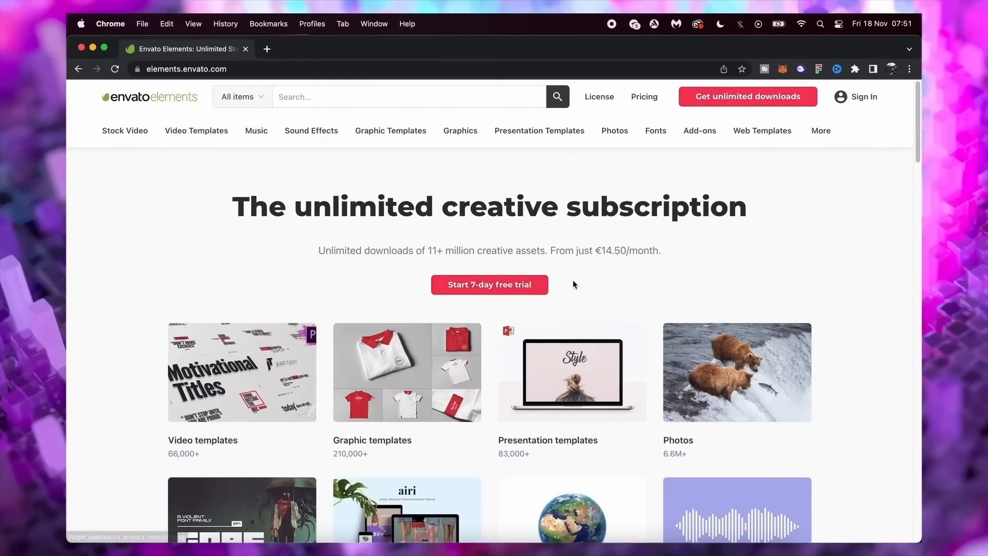